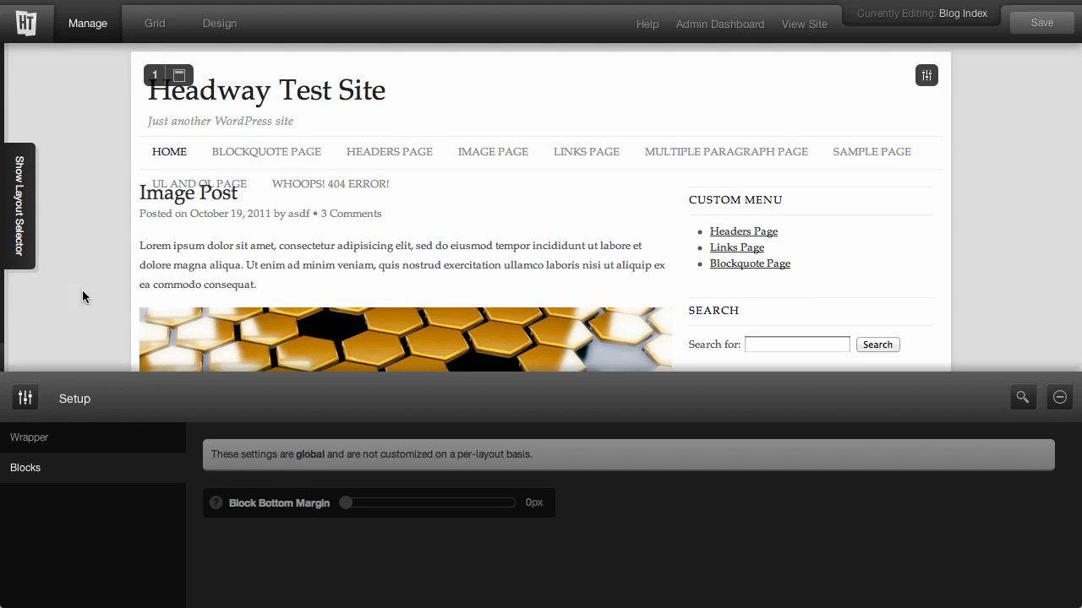
pyautogui.moveTo(213, 33)
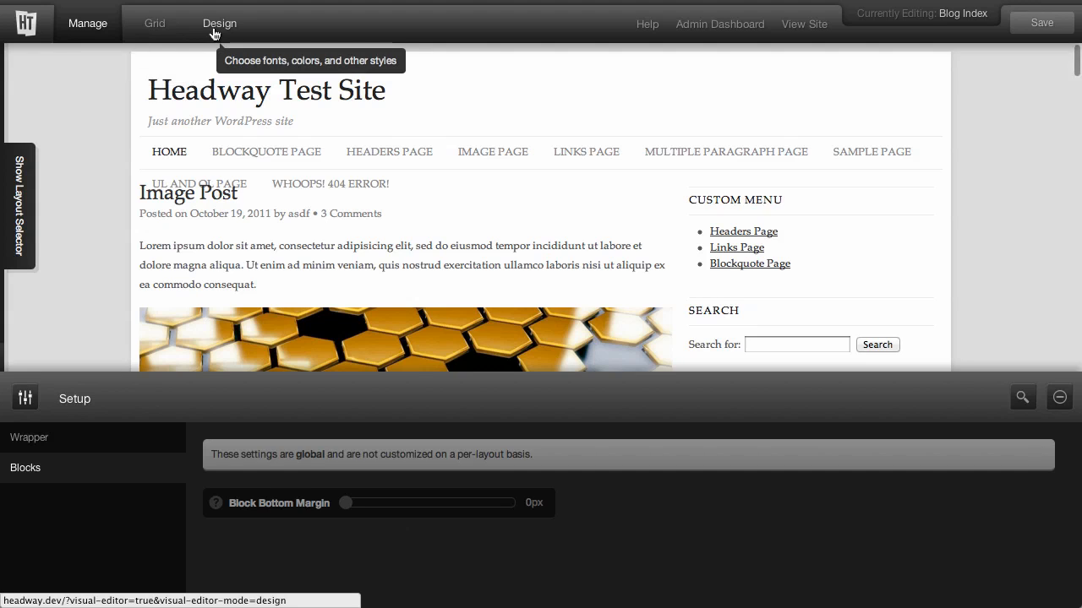
# Switch to Design mode and show the site-wide Defaults list.
pyautogui.click(220, 23)
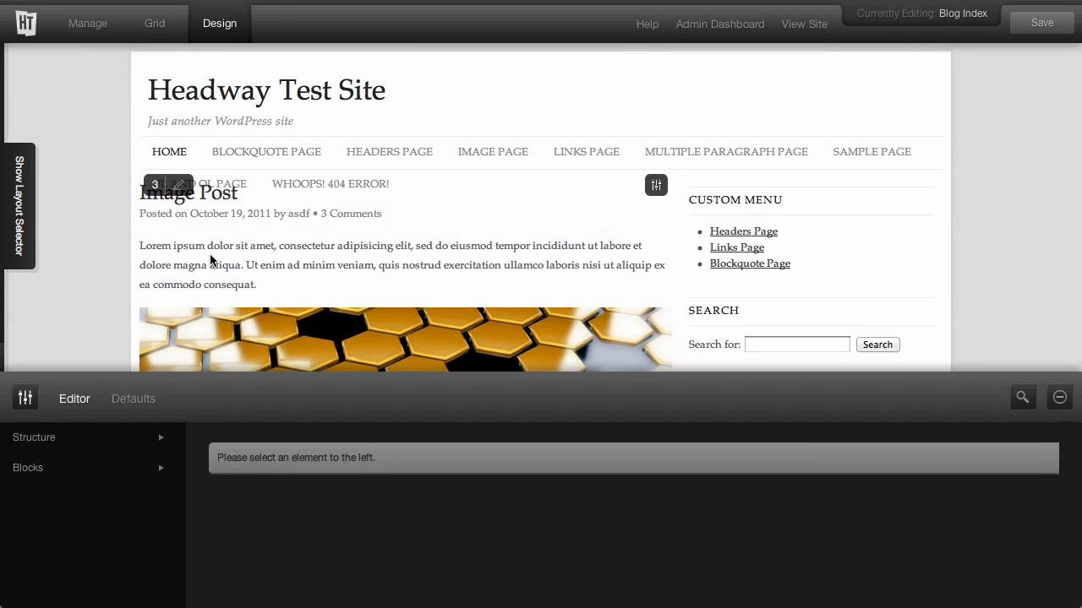
pyautogui.click(132, 399)
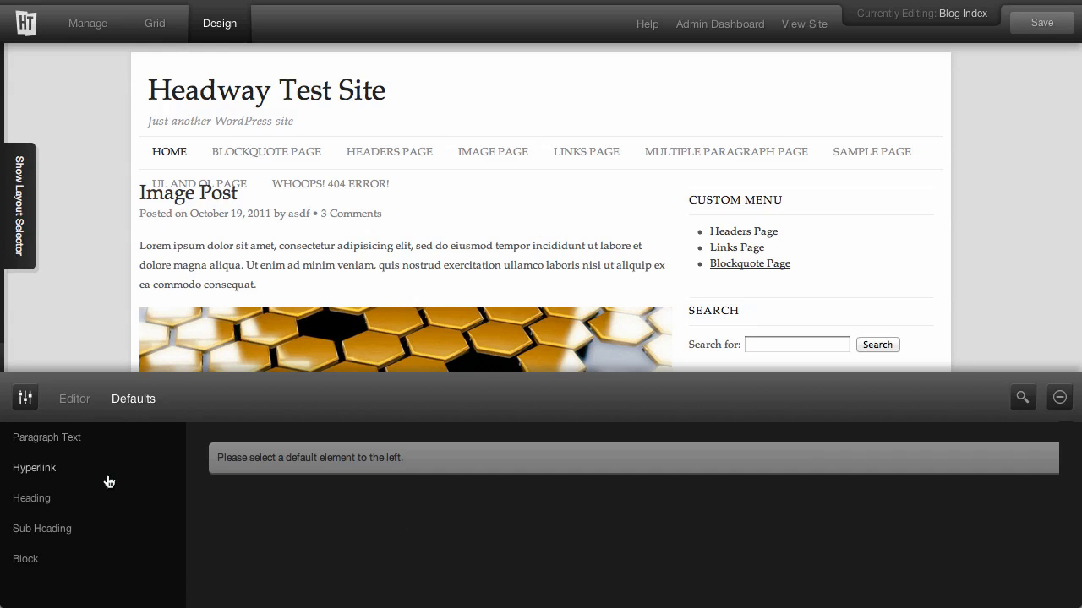
# Set Paragraph Text to Arial at 14px, leaving its colour unchanged.
pyautogui.click(47, 438)
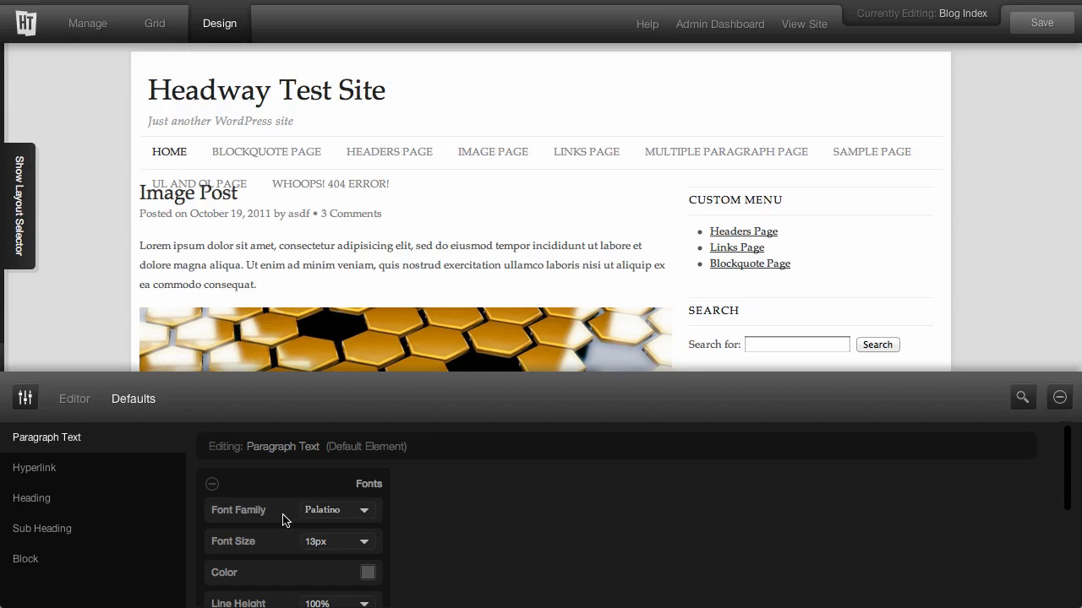
pyautogui.moveTo(328, 517)
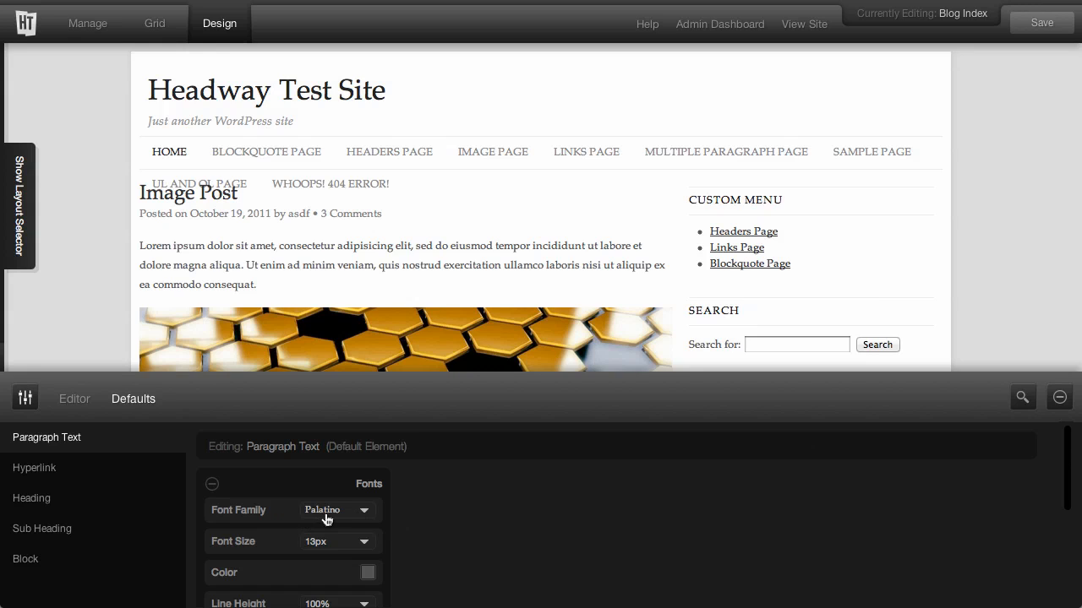
pyautogui.click(338, 510)
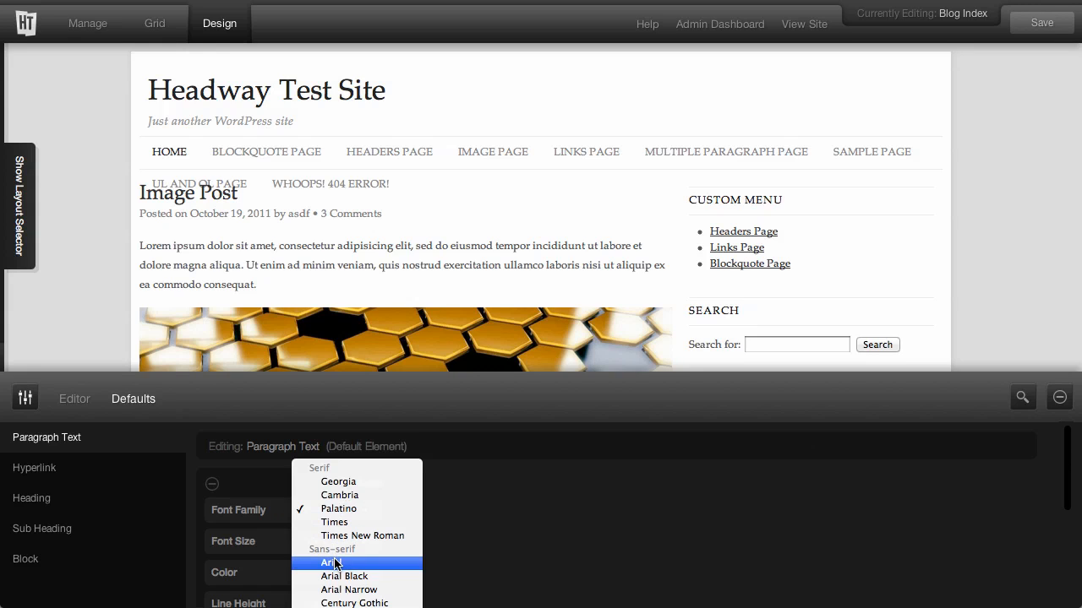
pyautogui.click(330, 563)
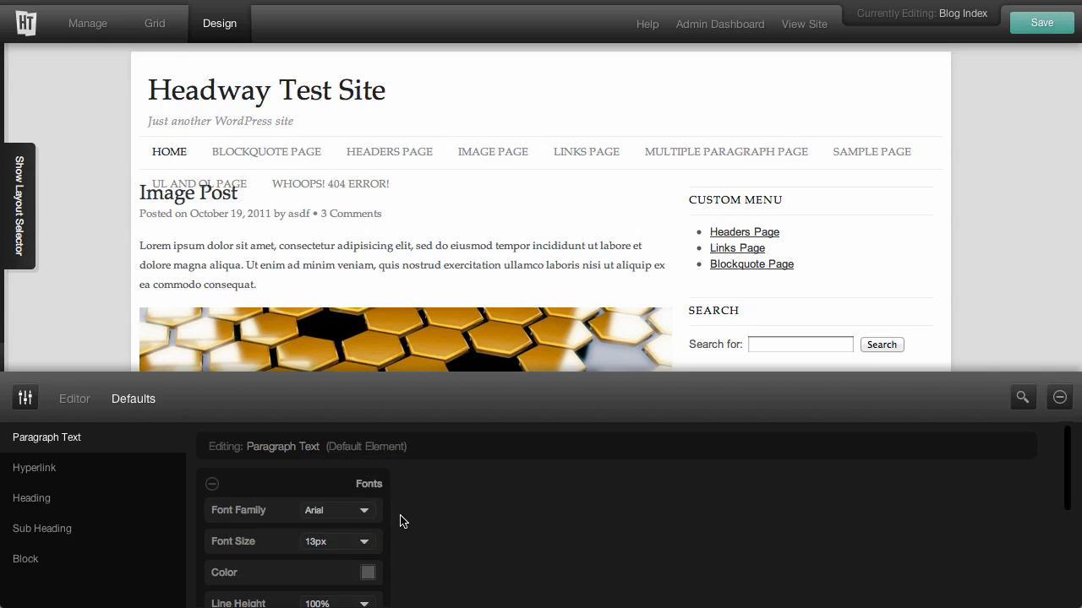
pyautogui.click(347, 541)
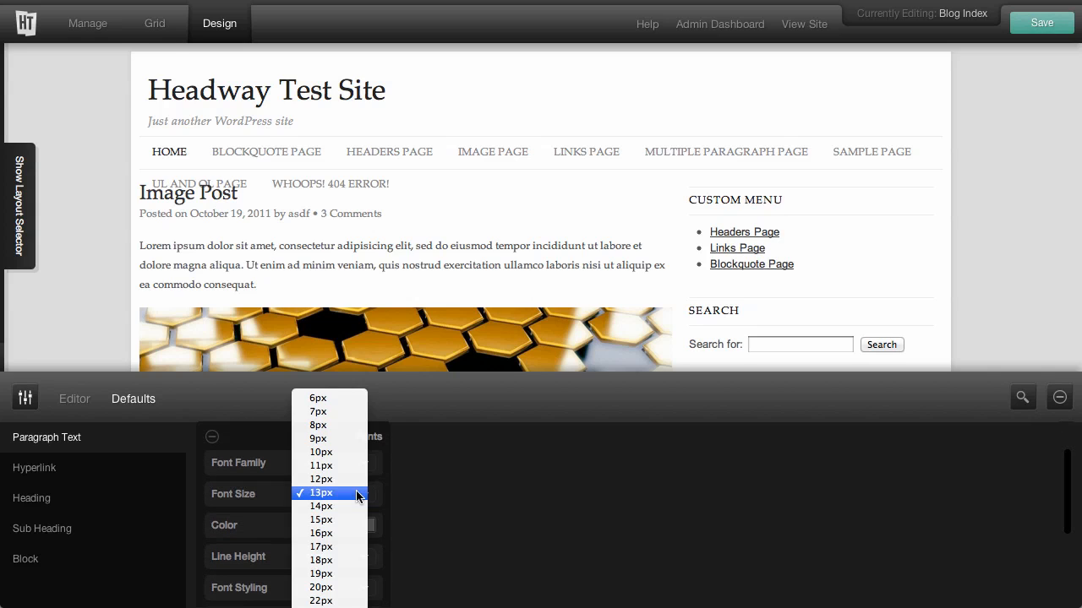
pyautogui.click(321, 506)
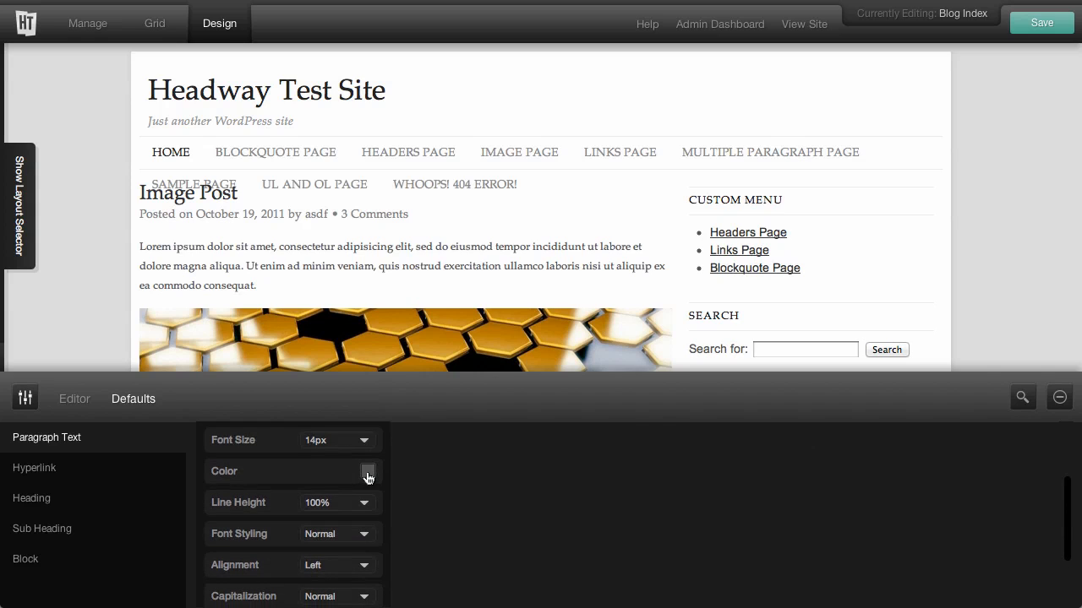
pyautogui.click(368, 474)
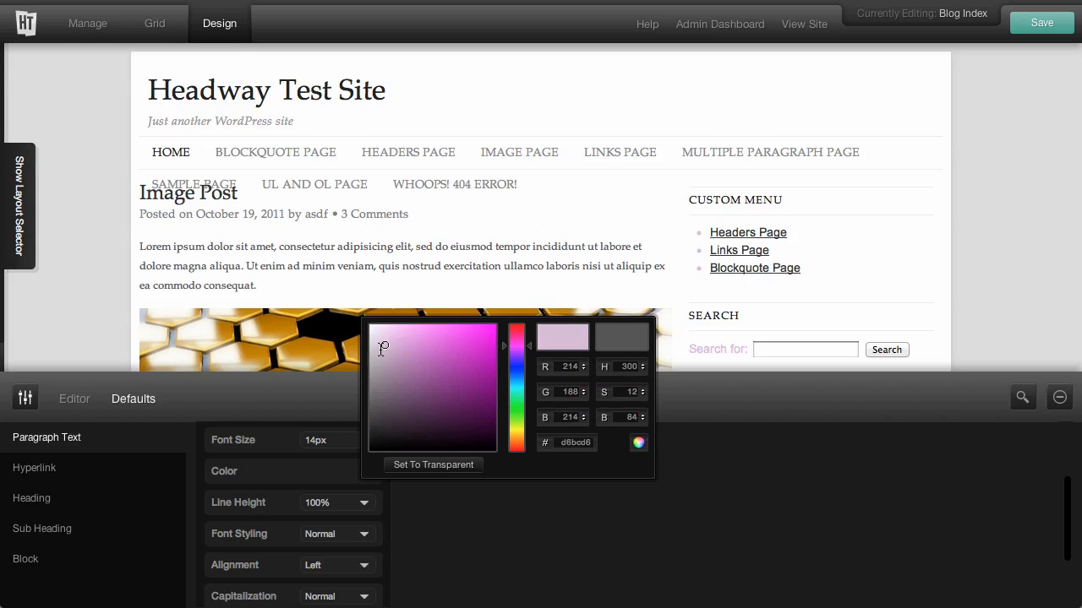
pyautogui.click(379, 425)
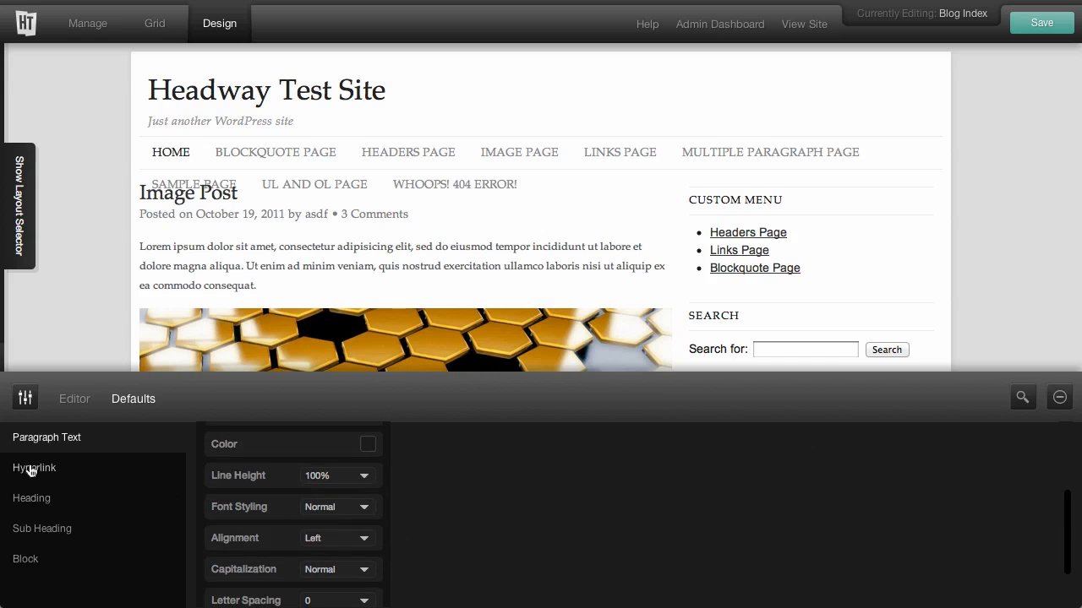
# Review the Hyperlink, Heading and Block defaults, staying on the page when prompted.
pyautogui.click(33, 466)
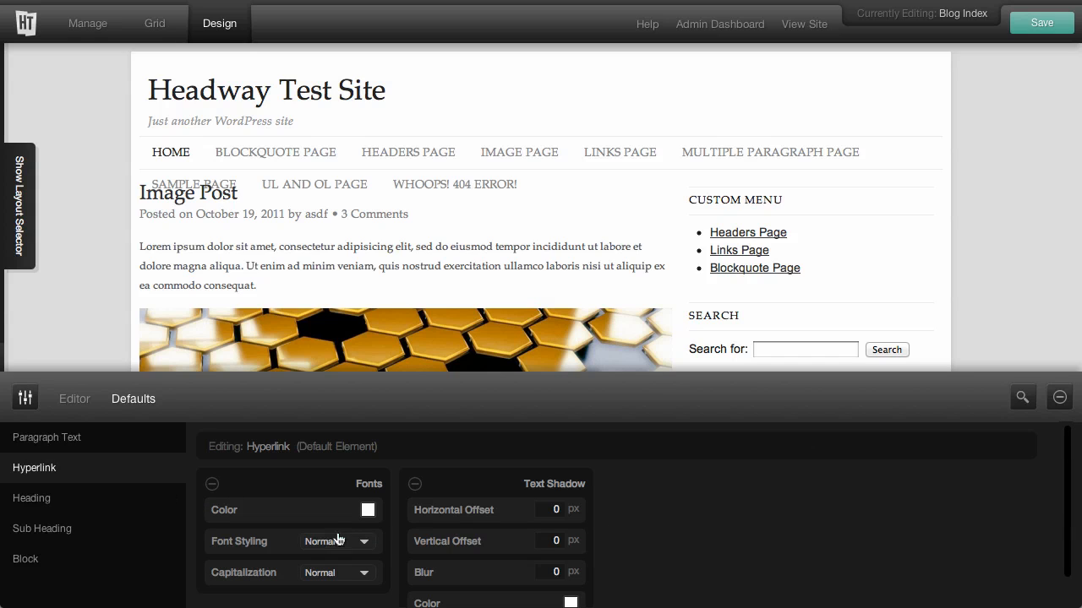
pyautogui.scroll(-3)
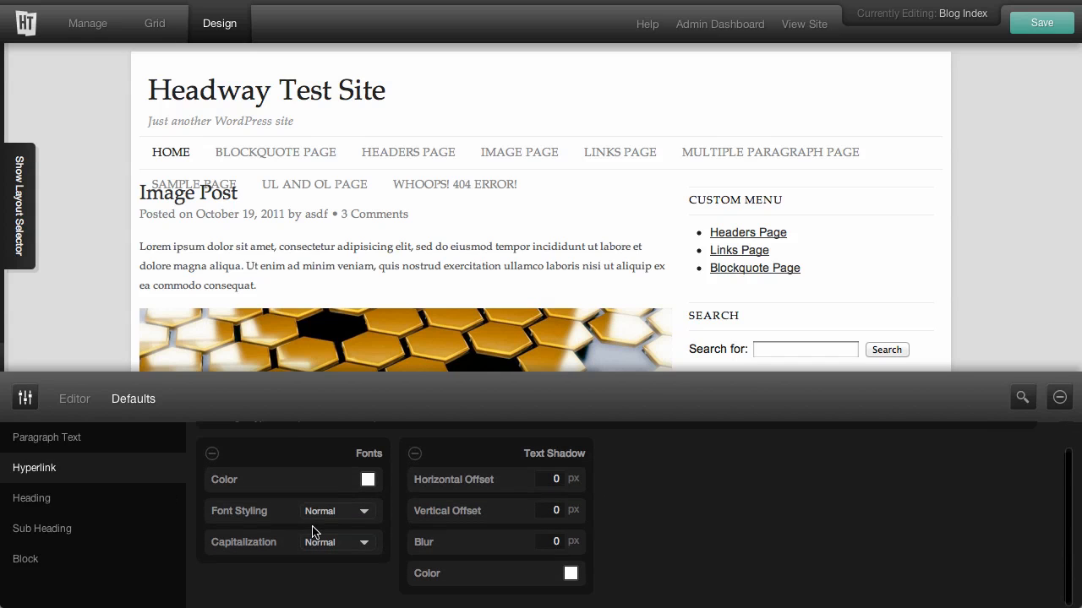
pyautogui.click(30, 497)
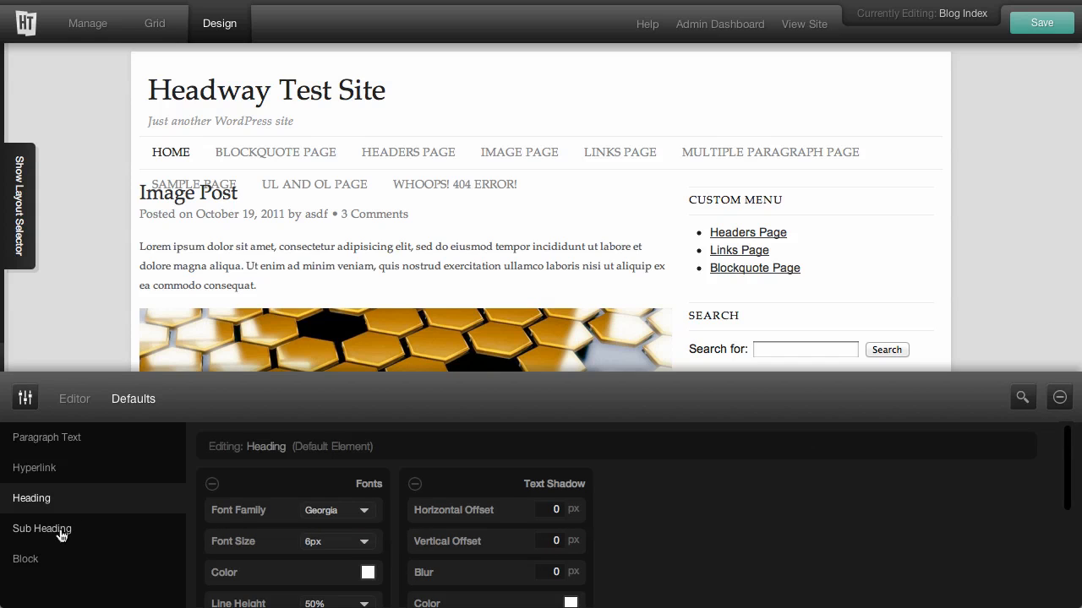
pyautogui.click(25, 560)
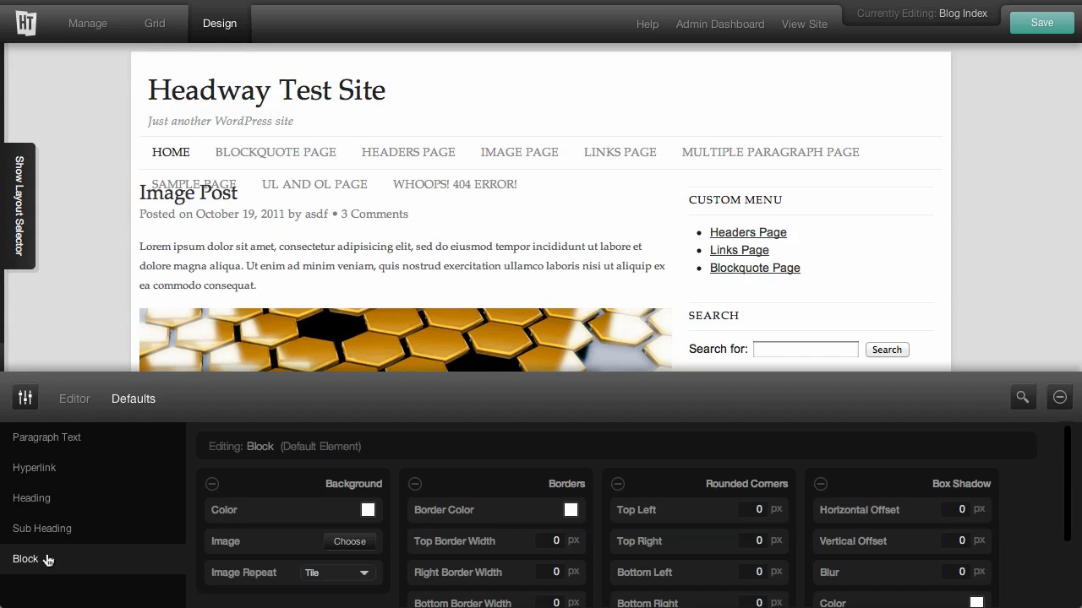
pyautogui.moveTo(453, 507)
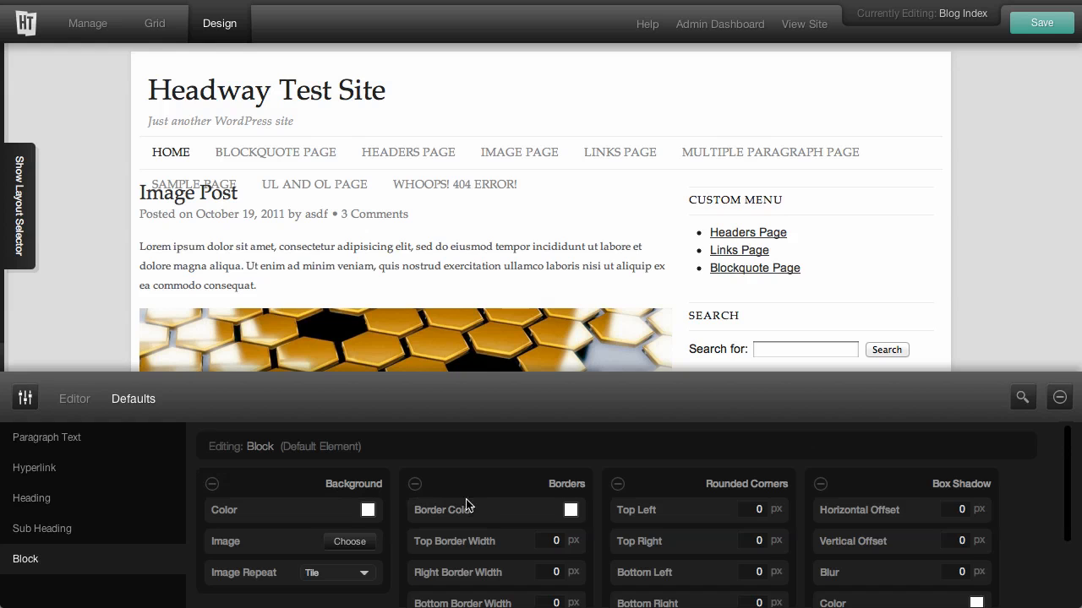
pyautogui.scroll(-3)
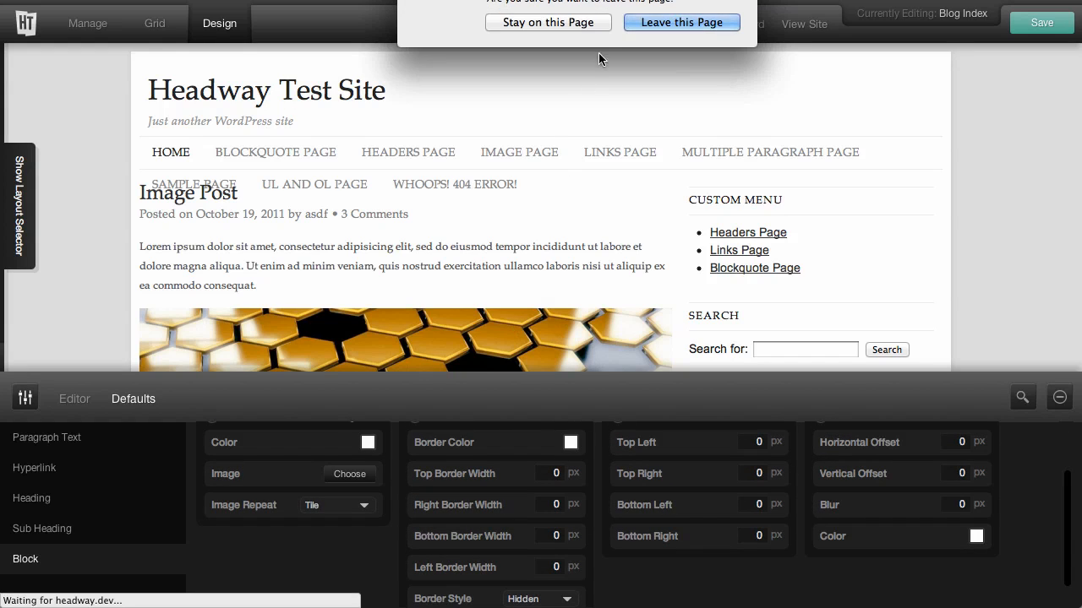
pyautogui.click(548, 22)
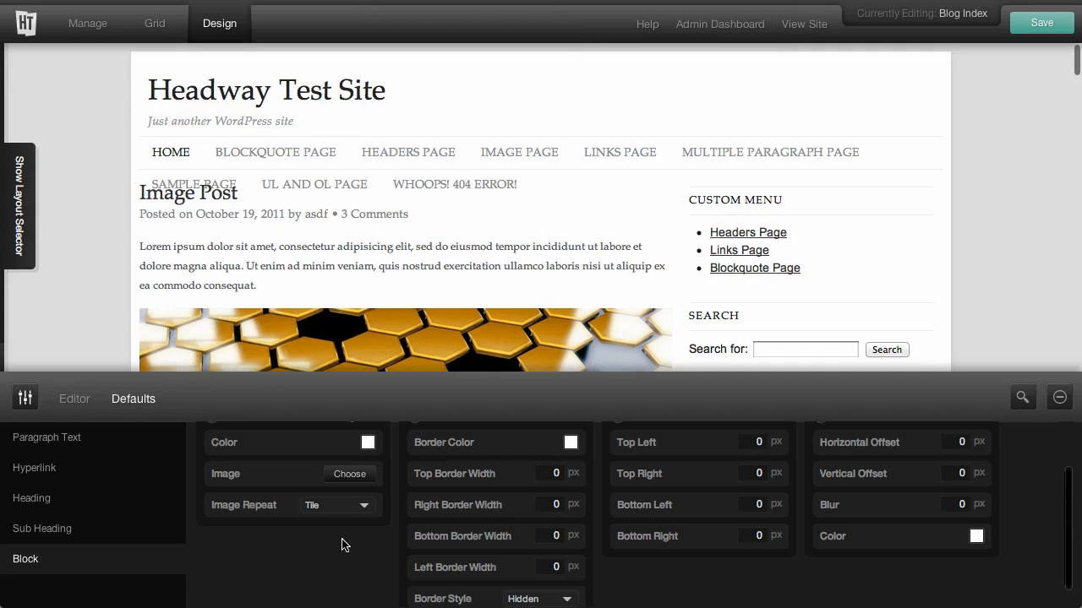
pyautogui.moveTo(75, 416)
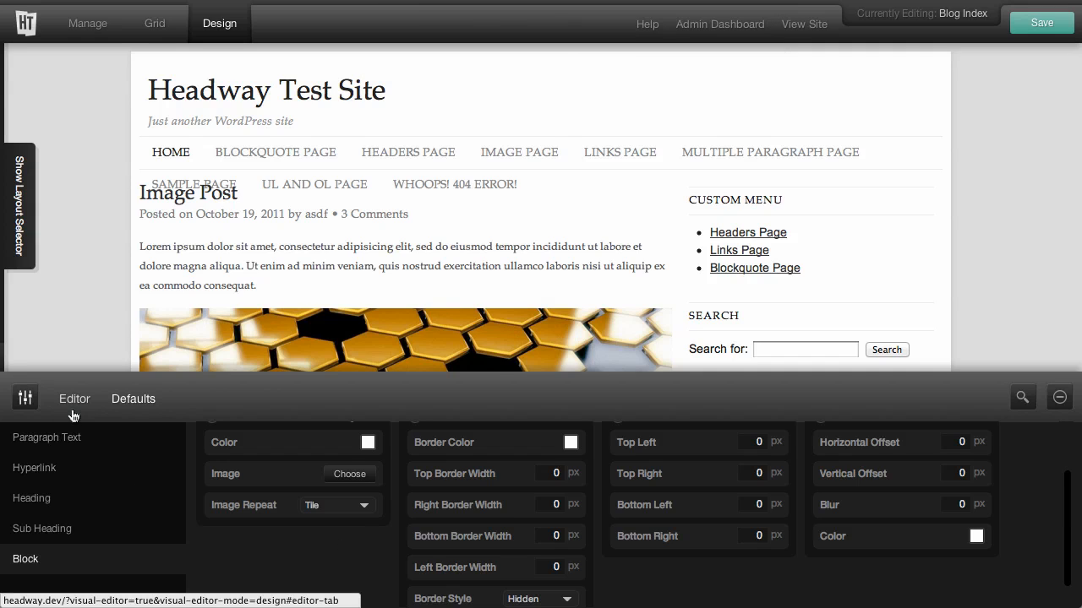
# Load the Body element's Background properties from the Structure list.
pyautogui.click(74, 399)
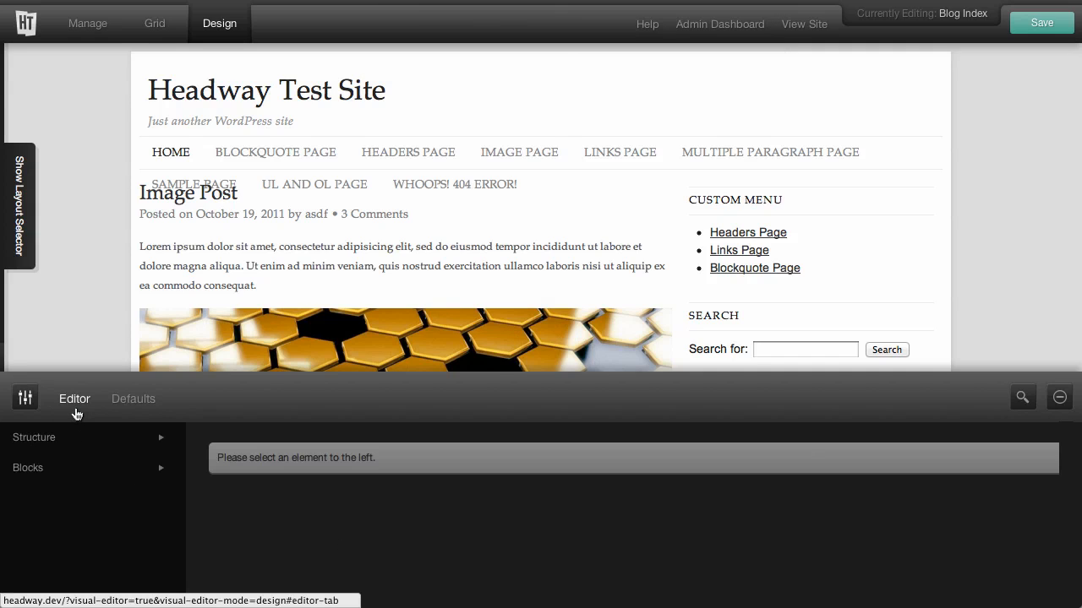
pyautogui.moveTo(71, 437)
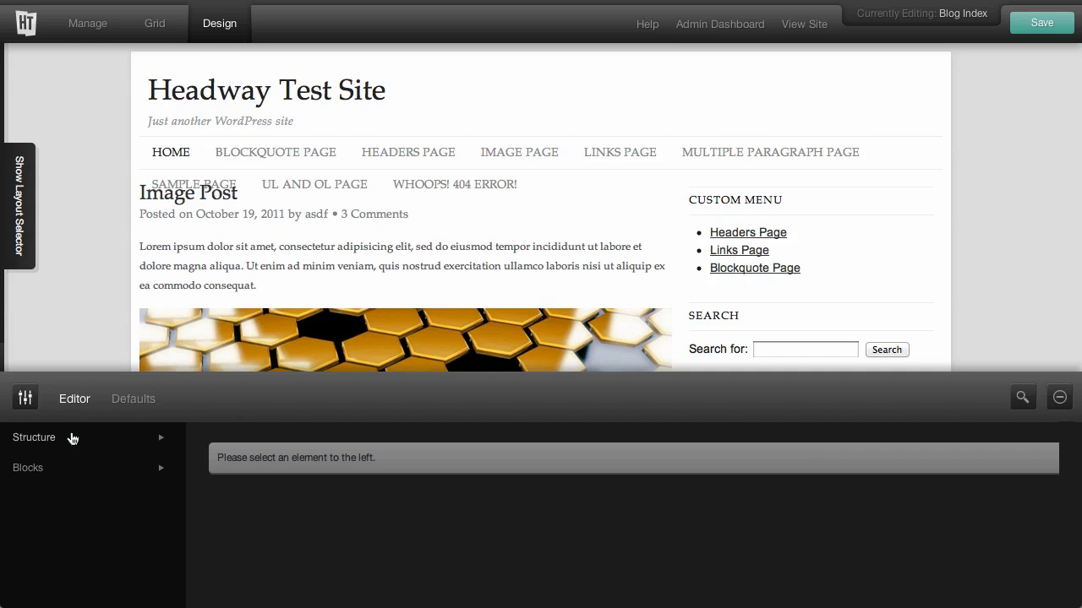
pyautogui.click(34, 436)
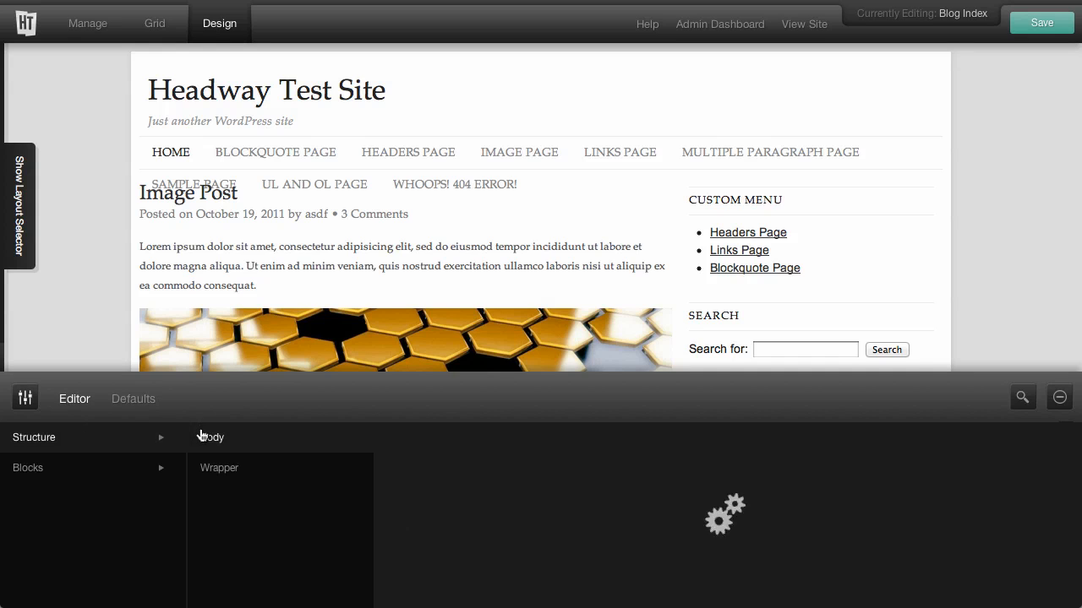
pyautogui.click(211, 436)
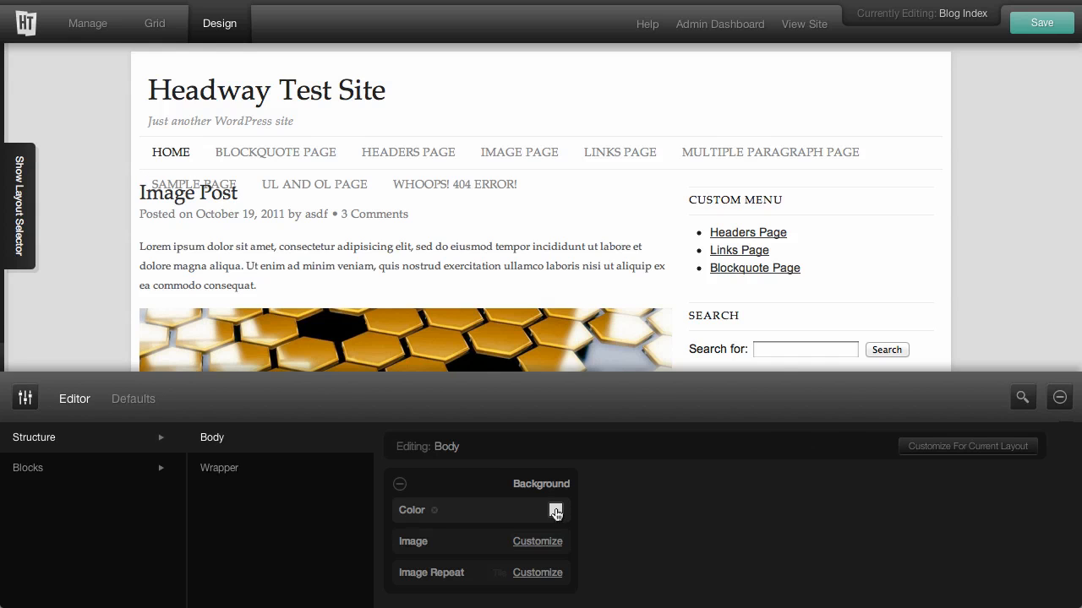
pyautogui.click(555, 510)
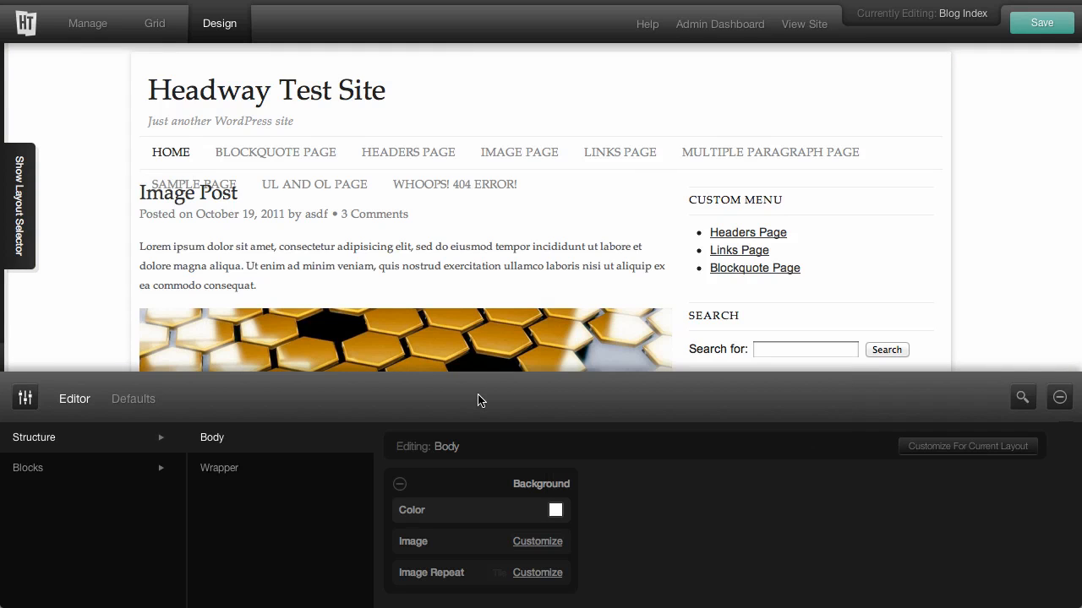
pyautogui.moveTo(493, 492)
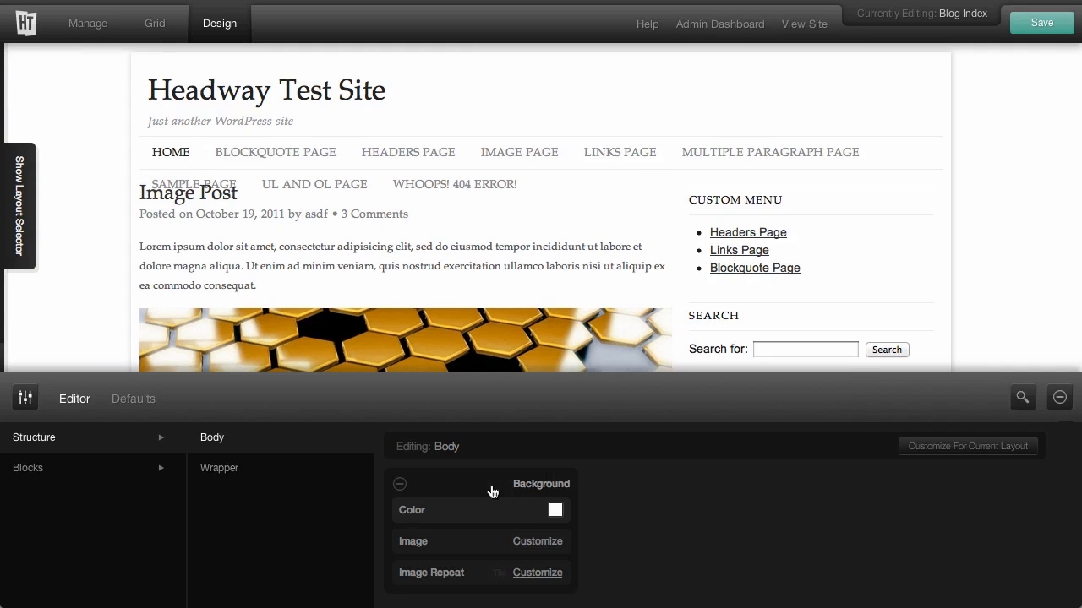
# Customize the Wrapper's top-left and top-right rounded corners to 10px.
pyautogui.click(220, 468)
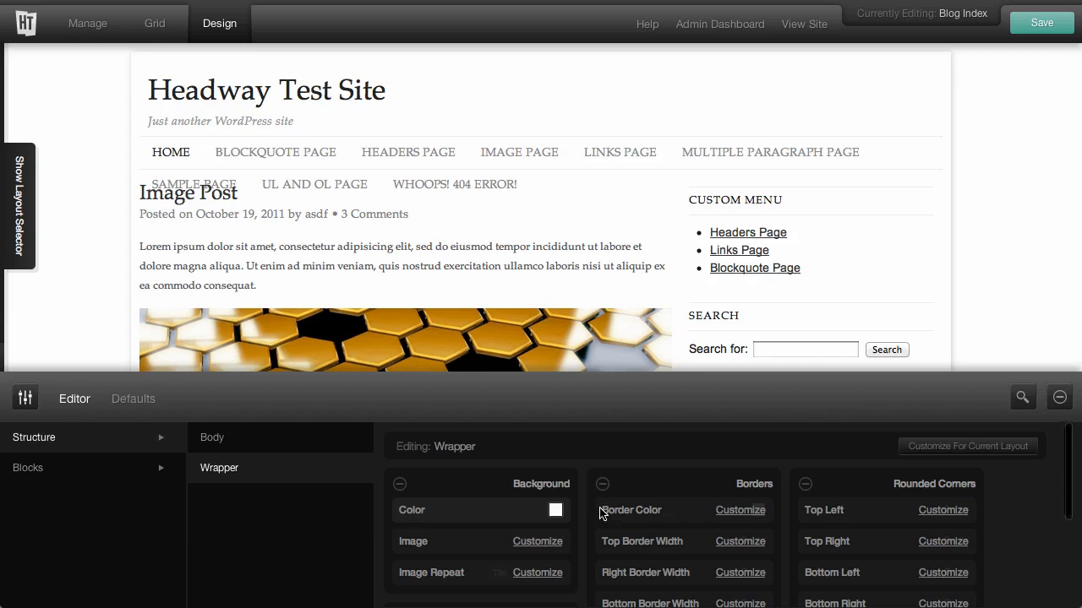
pyautogui.moveTo(593, 515)
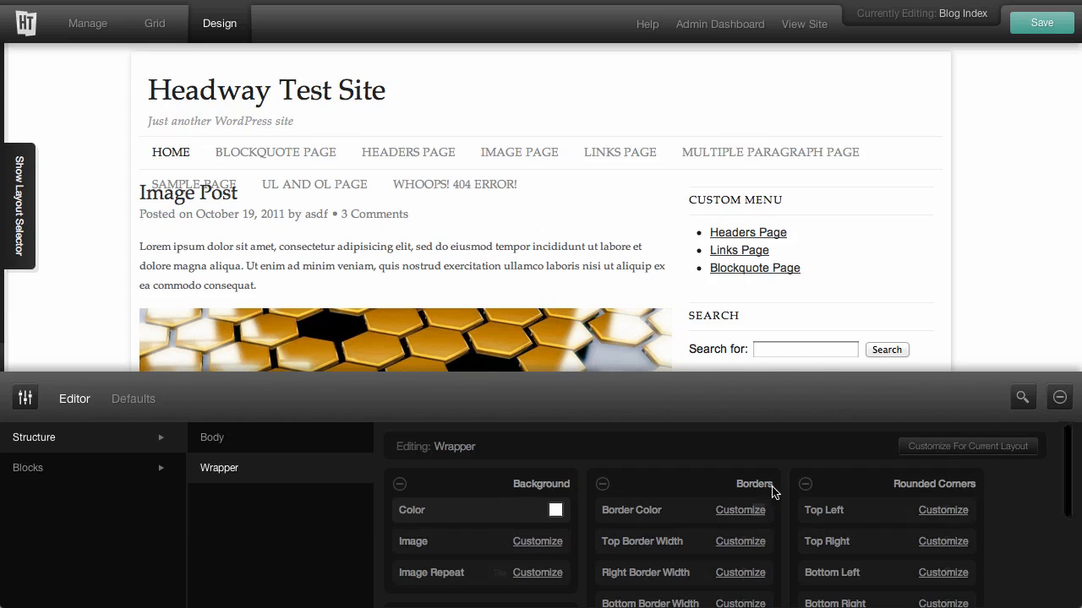
pyautogui.moveTo(828, 484)
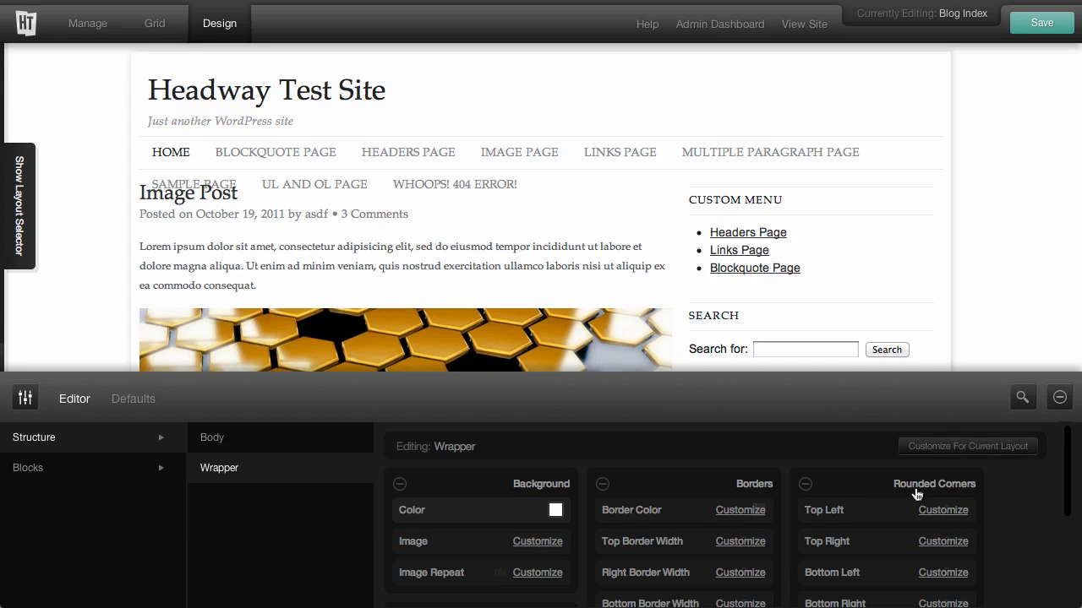
pyautogui.click(943, 510)
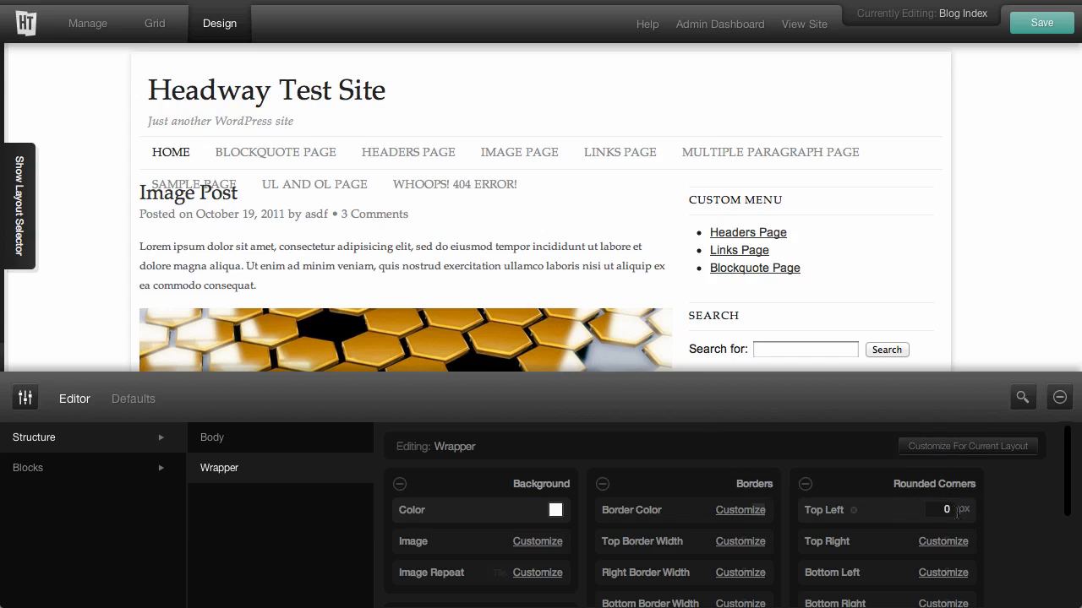
pyautogui.click(945, 510)
pyautogui.write('10')
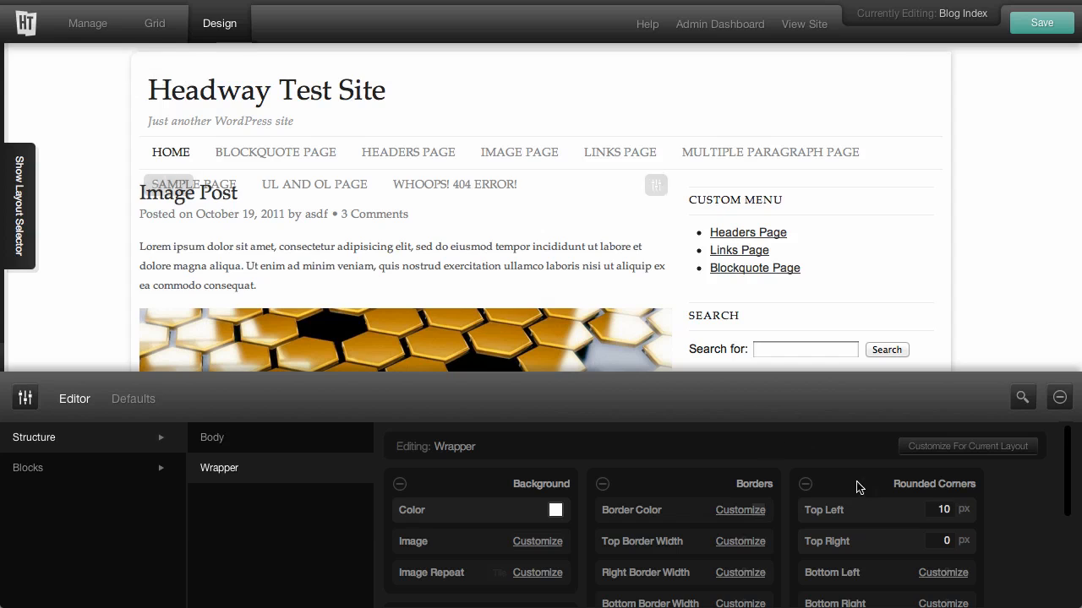
pyautogui.click(947, 541)
pyautogui.write('10')
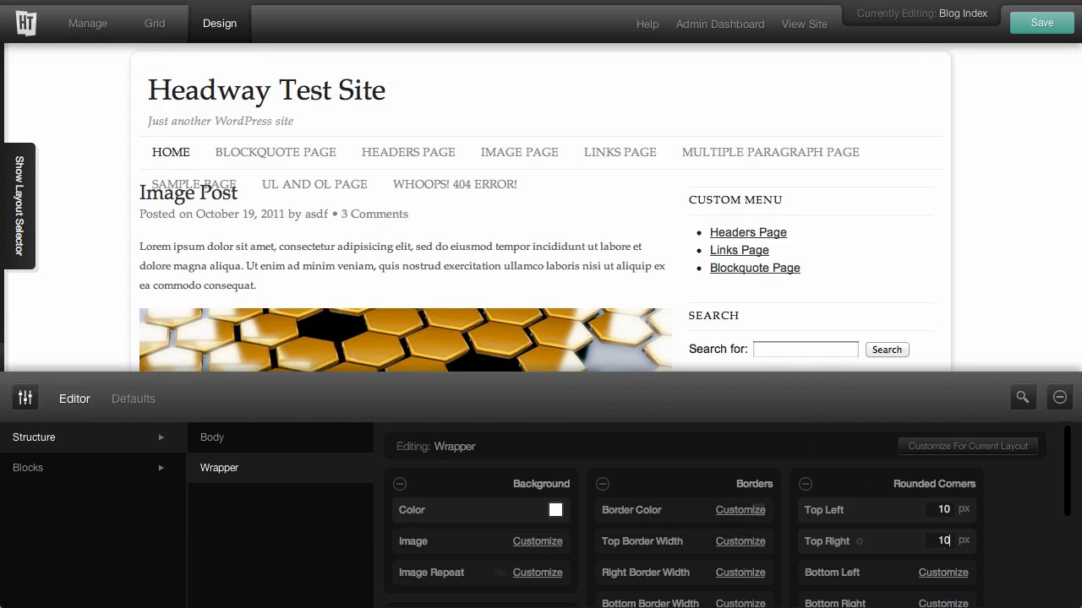
pyautogui.write('50')
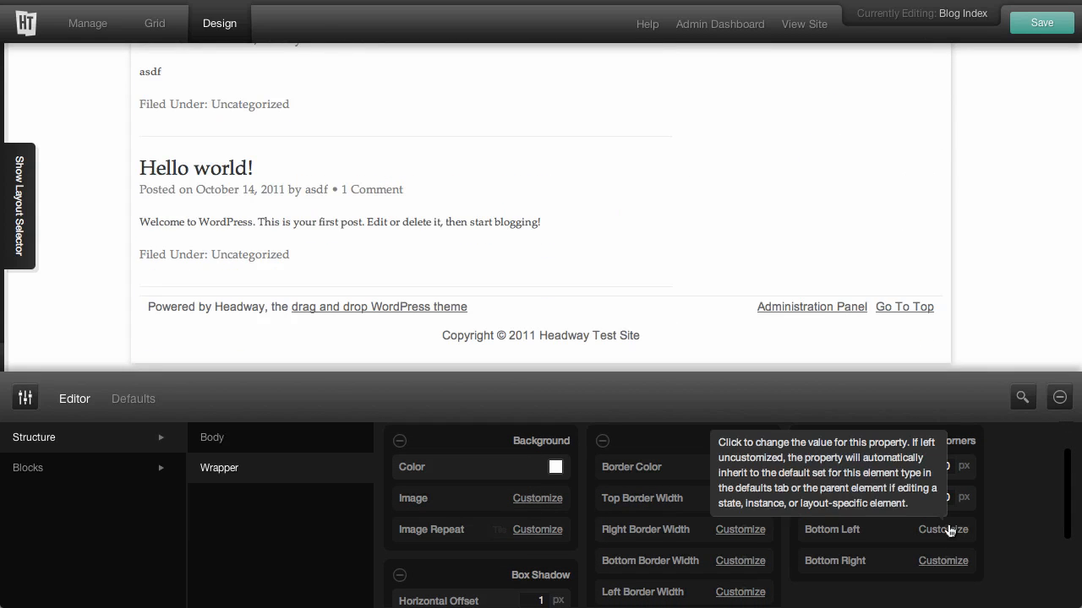
# Customize the Wrapper's bottom-left corner rounding to 10px.
pyautogui.click(943, 531)
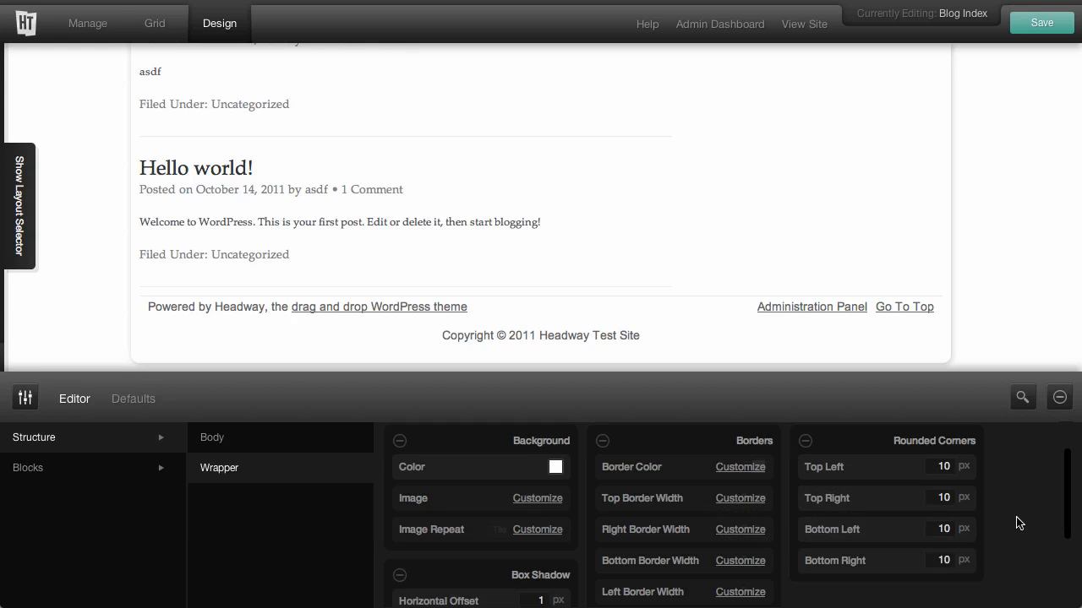
pyautogui.moveTo(884, 385)
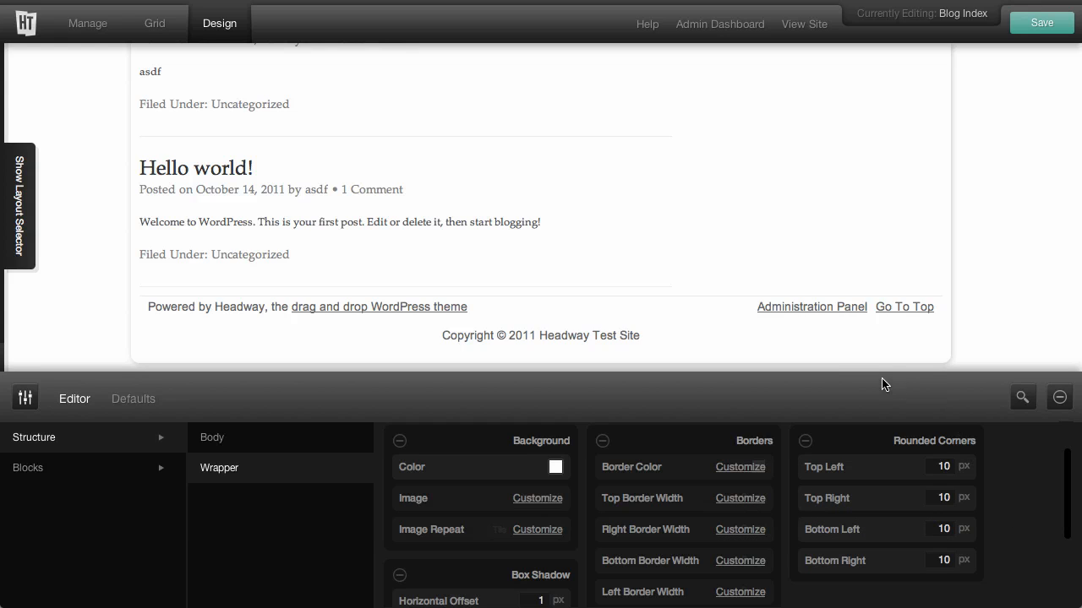
pyautogui.moveTo(903, 372)
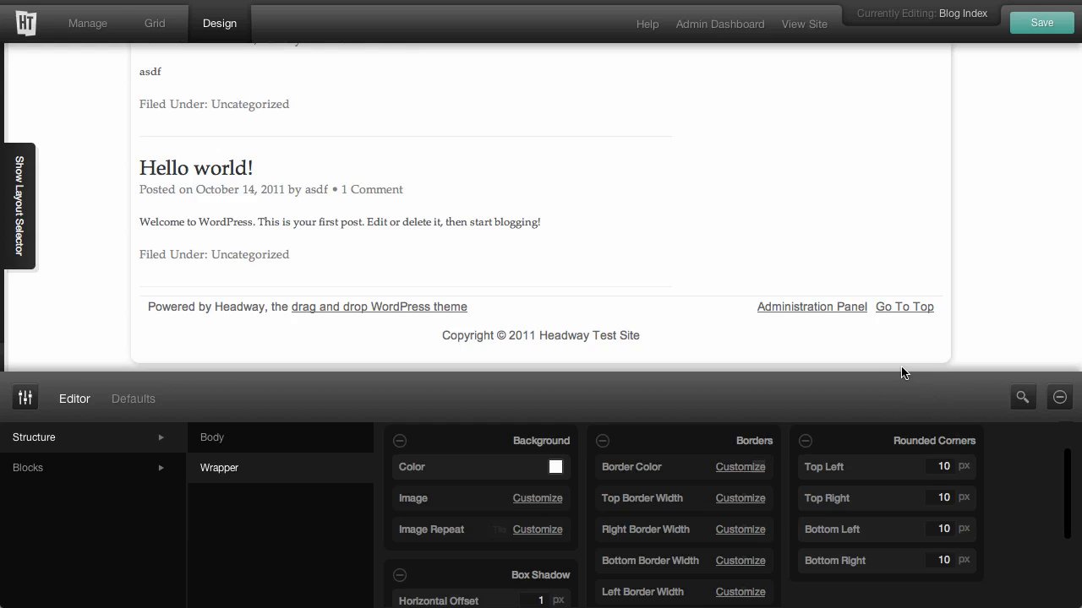
pyautogui.moveTo(876, 374)
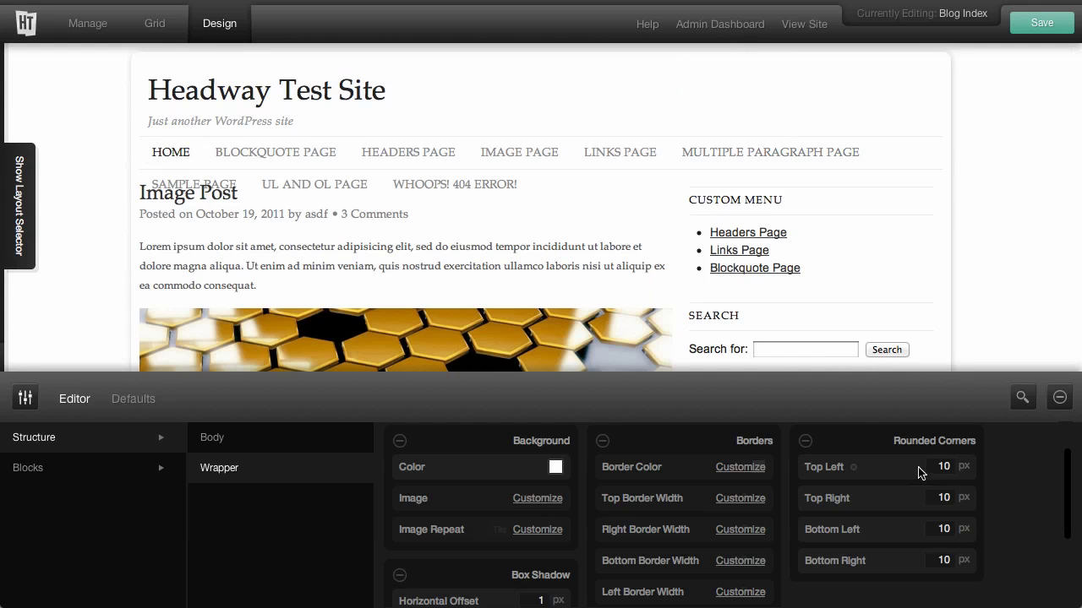
pyautogui.moveTo(913, 473)
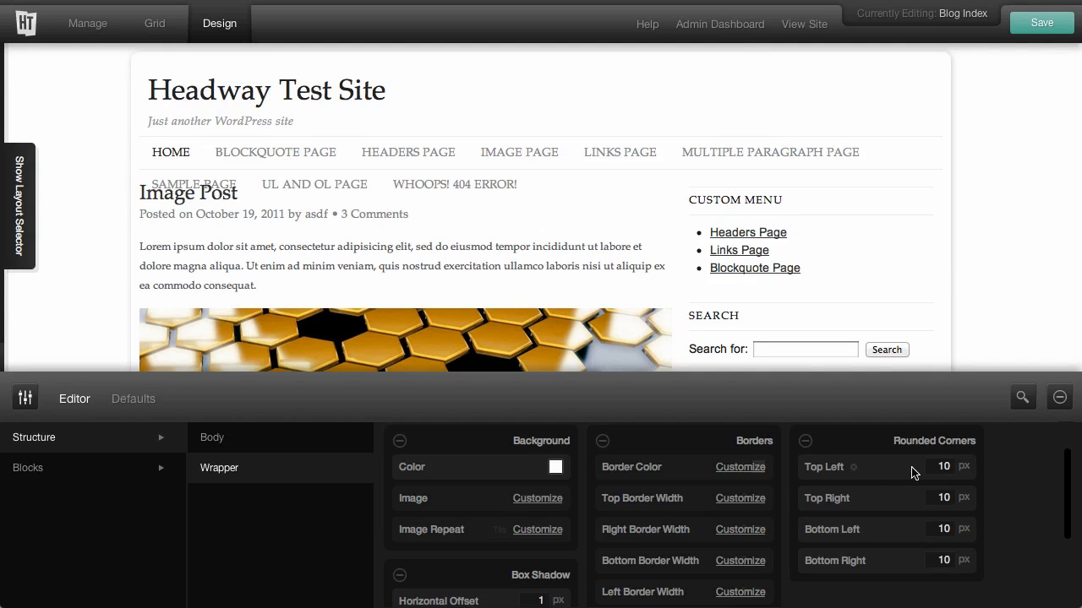
pyautogui.moveTo(870, 477)
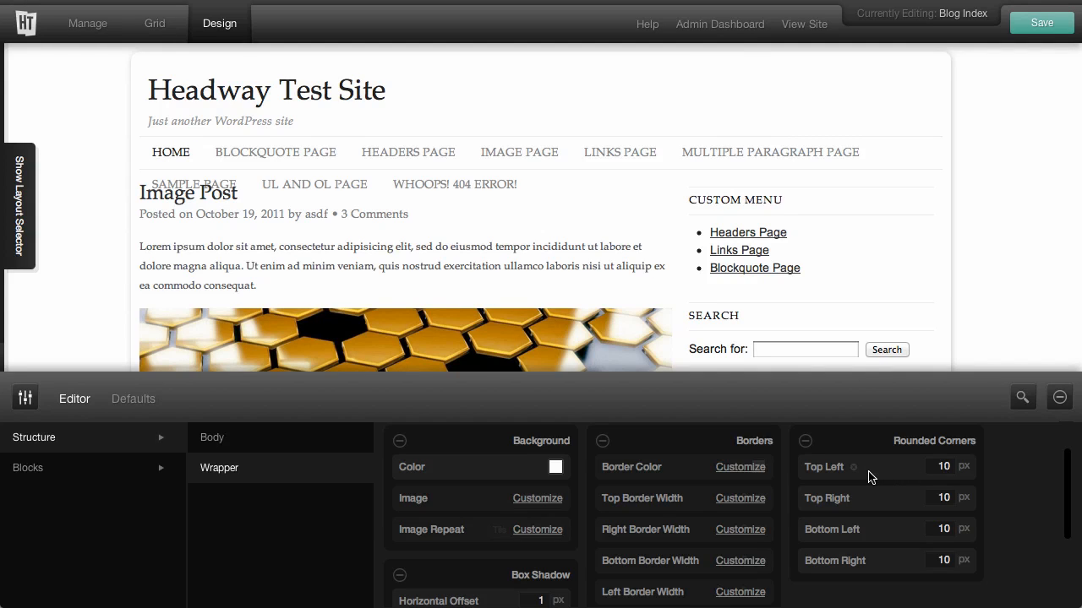
pyautogui.moveTo(855, 473)
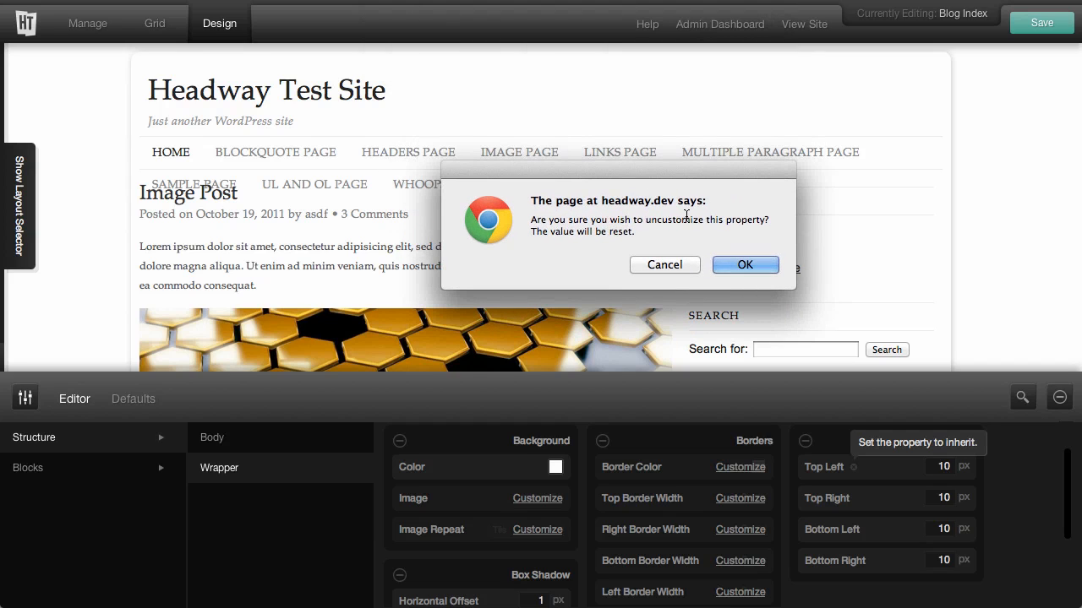
pyautogui.moveTo(591, 233)
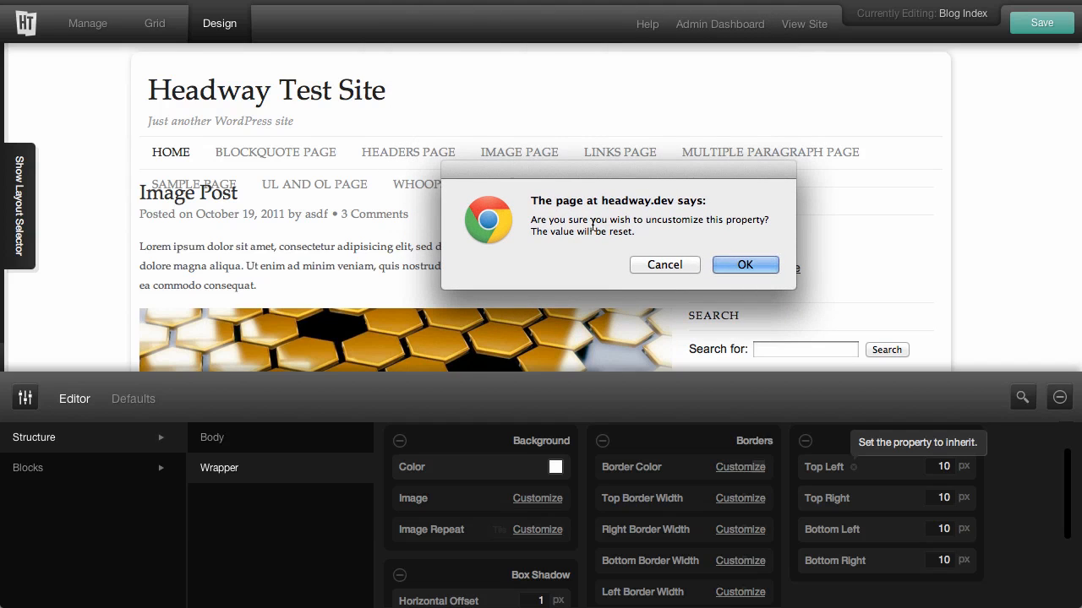
# Confirm resetting the wrapper corners to inherited defaults and save the design.
pyautogui.click(745, 263)
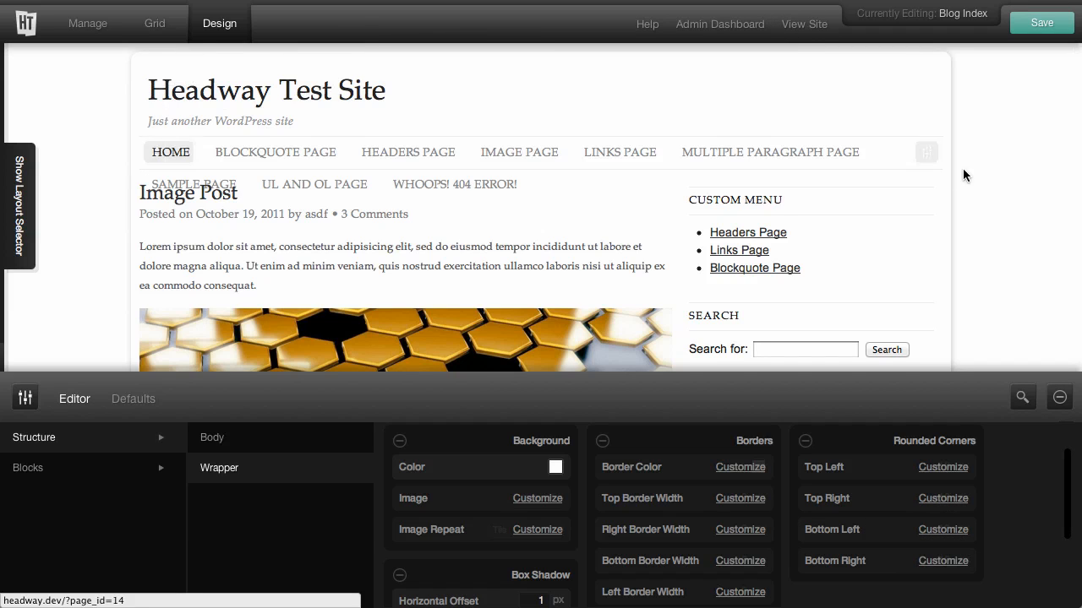
pyautogui.click(1039, 20)
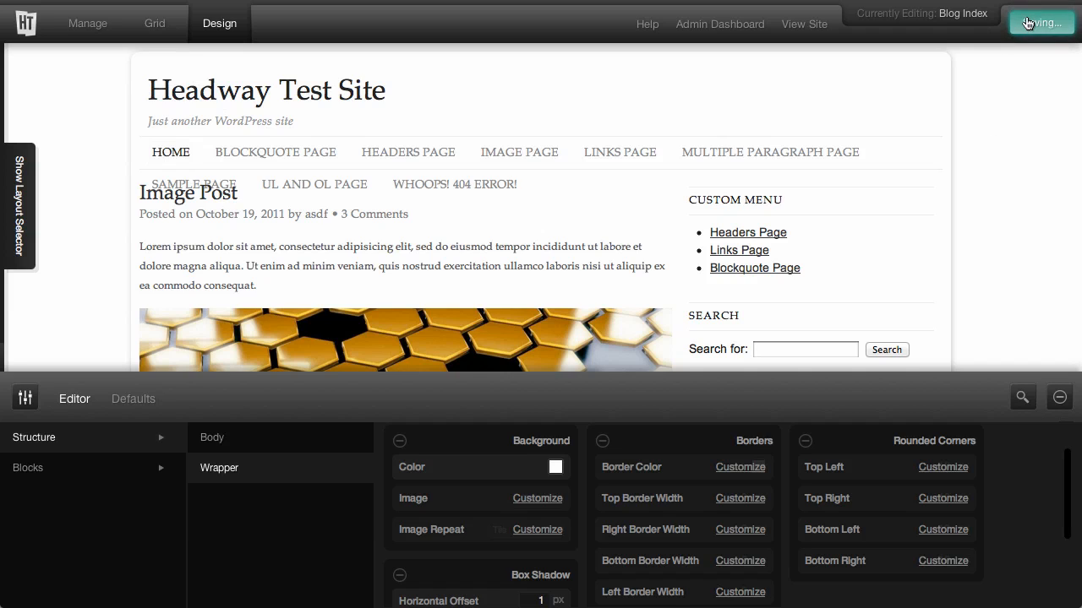